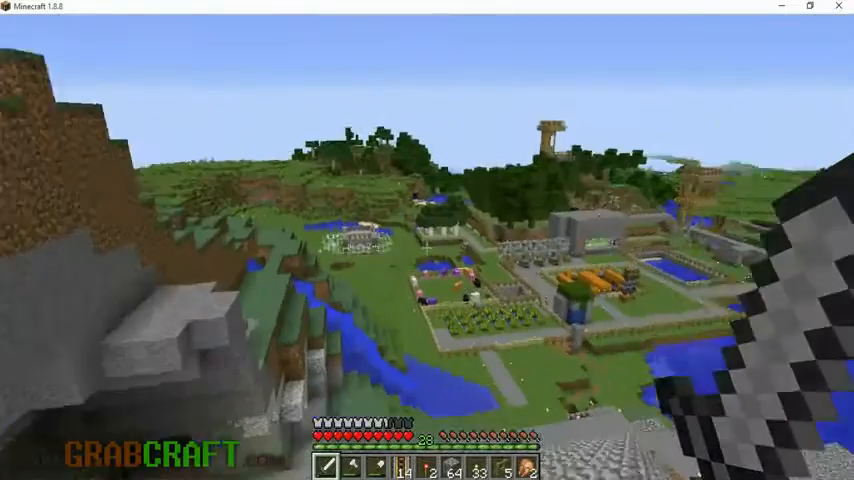
{"action": "mouse_move", "coordinate": [428, 240]}
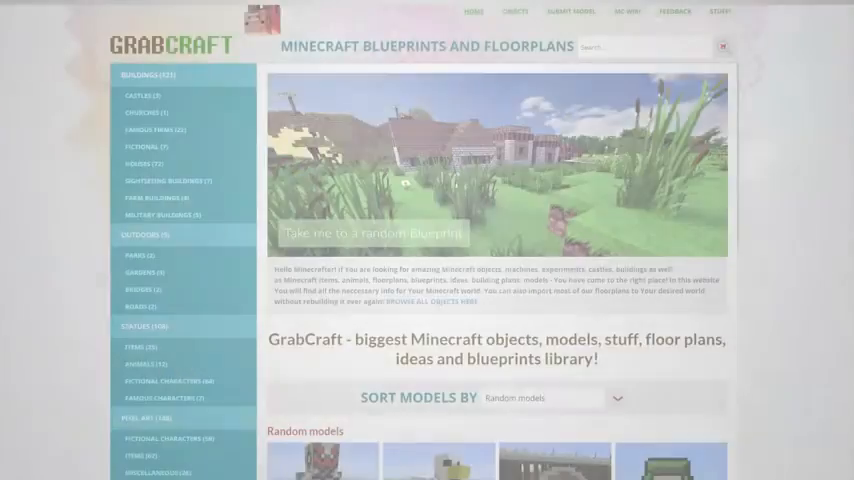
Step: Navigate to the Famous Firms category under Buildings in the sidebar
{"action": "scroll", "scroll_direction": "down", "scroll_amount": 3}
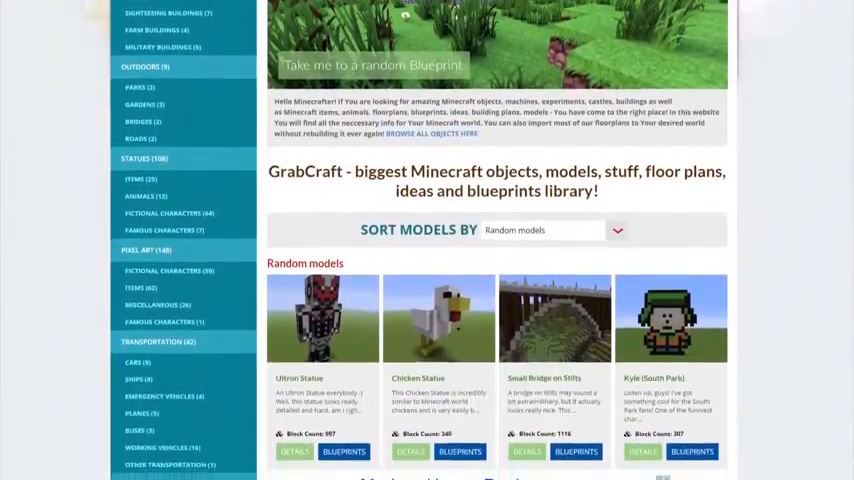
{"action": "scroll", "scroll_direction": "down", "scroll_amount": 3}
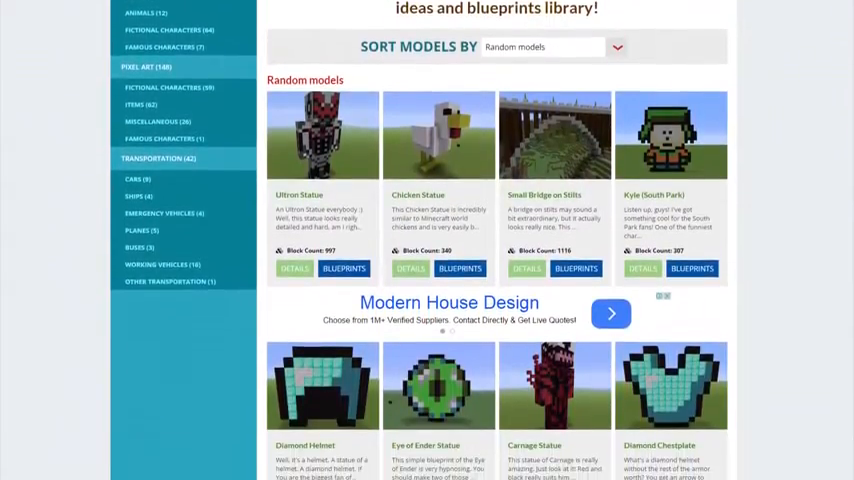
{"action": "scroll", "scroll_direction": "down", "scroll_amount": 3}
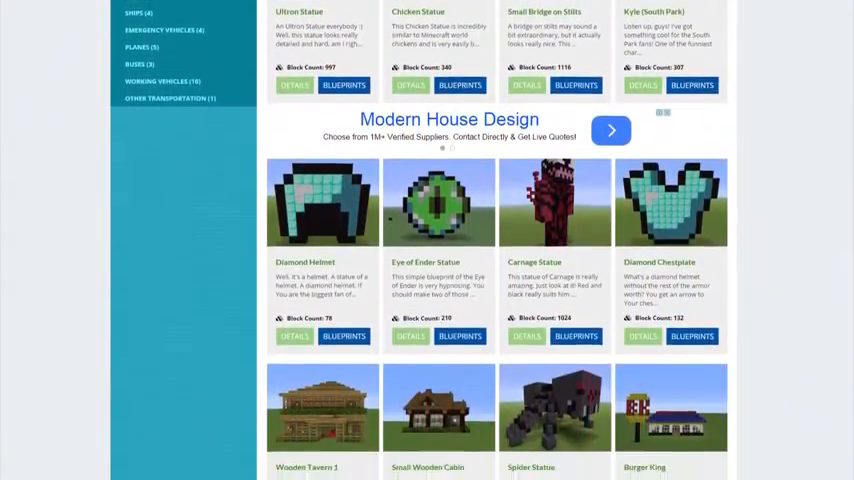
{"action": "left_click", "coordinate": [556, 408]}
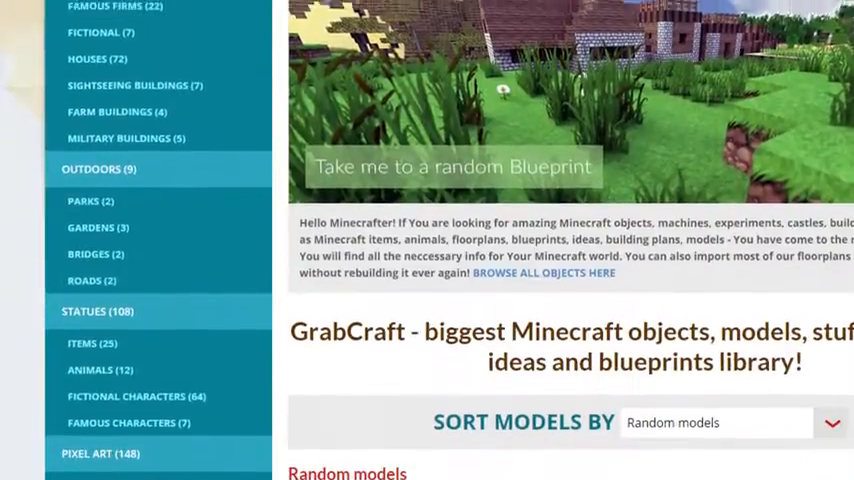
Step: Browse the Famous Firms models such as McDonald's Restaurant and Apple Store
{"action": "scroll", "scroll_direction": "up", "scroll_amount": 3}
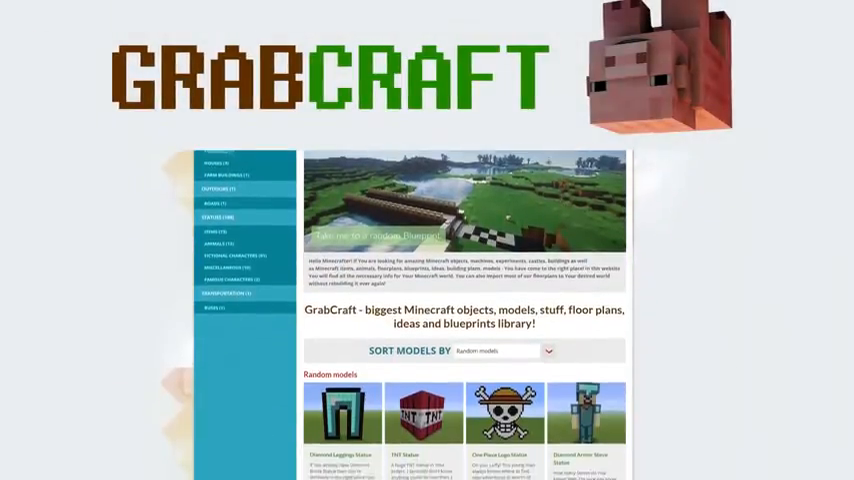
{"action": "scroll", "scroll_direction": "down", "scroll_amount": 3}
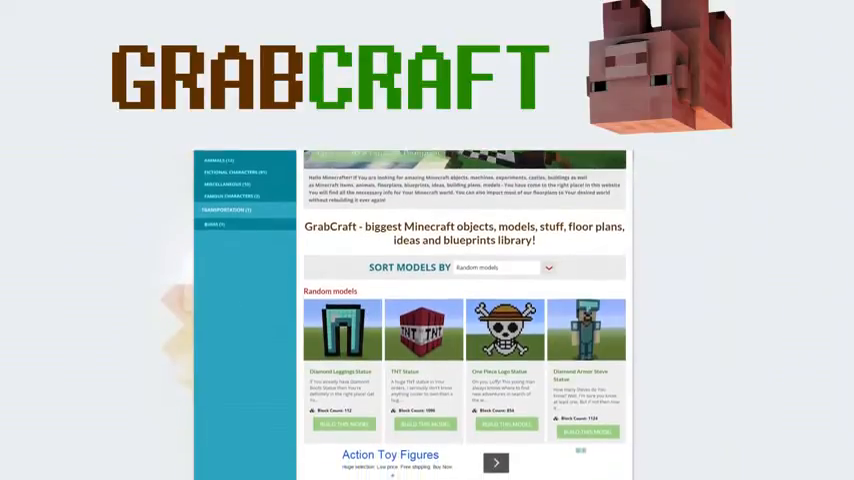
{"action": "scroll", "scroll_direction": "down", "scroll_amount": 3}
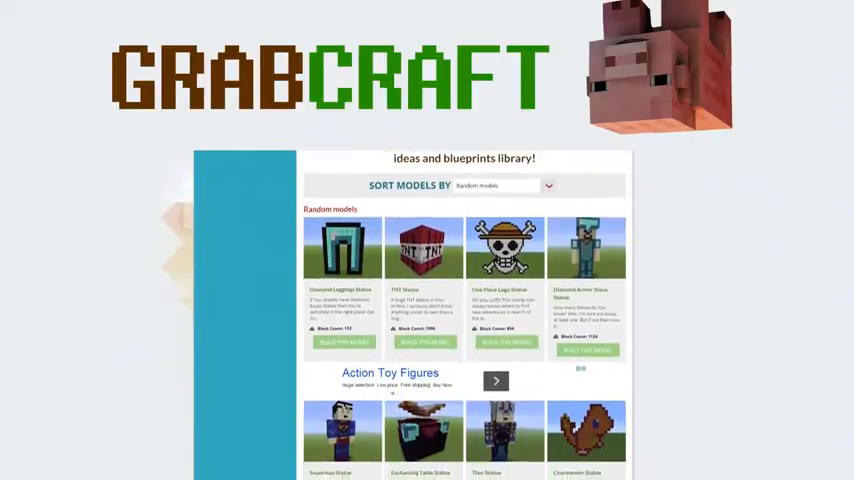
{"action": "scroll", "scroll_direction": "down", "scroll_amount": 3}
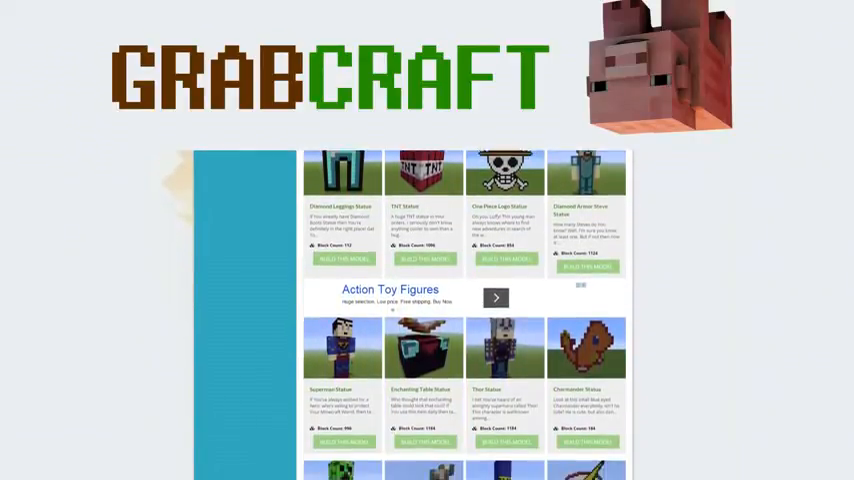
{"action": "scroll", "scroll_direction": "down", "scroll_amount": 3}
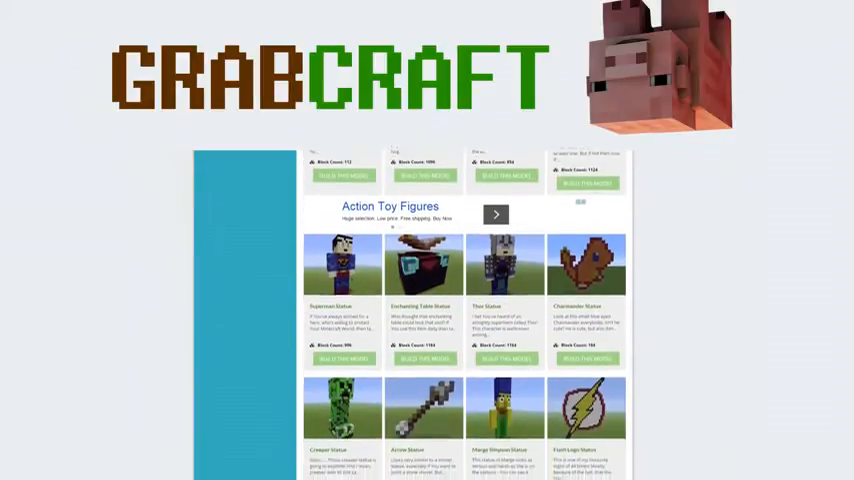
{"action": "scroll", "scroll_direction": "down", "scroll_amount": 3}
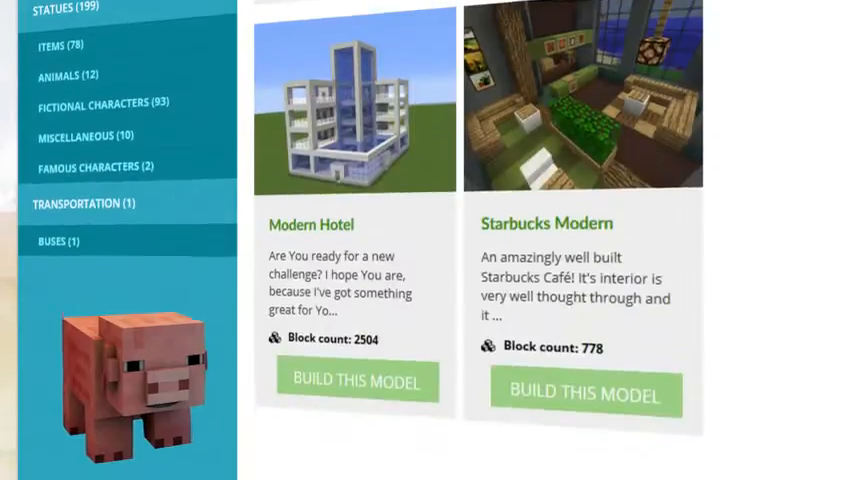
{"action": "scroll", "scroll_direction": "up", "scroll_amount": 3}
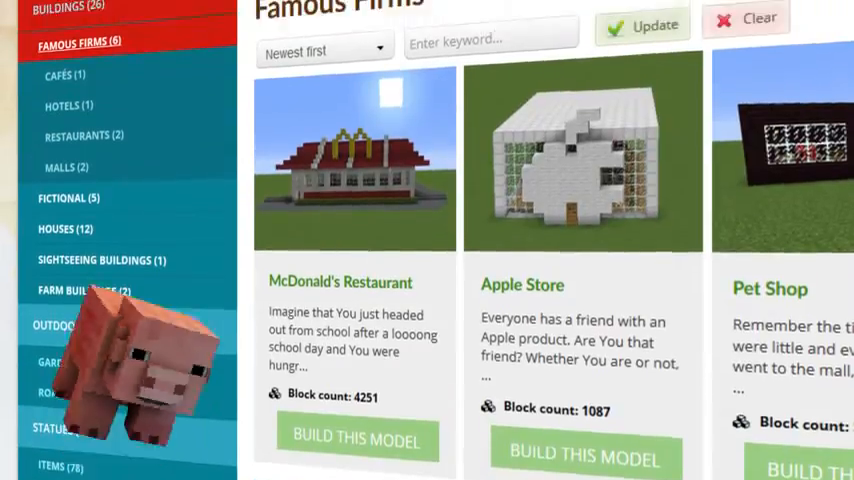
{"action": "scroll", "scroll_direction": "down", "scroll_amount": 3}
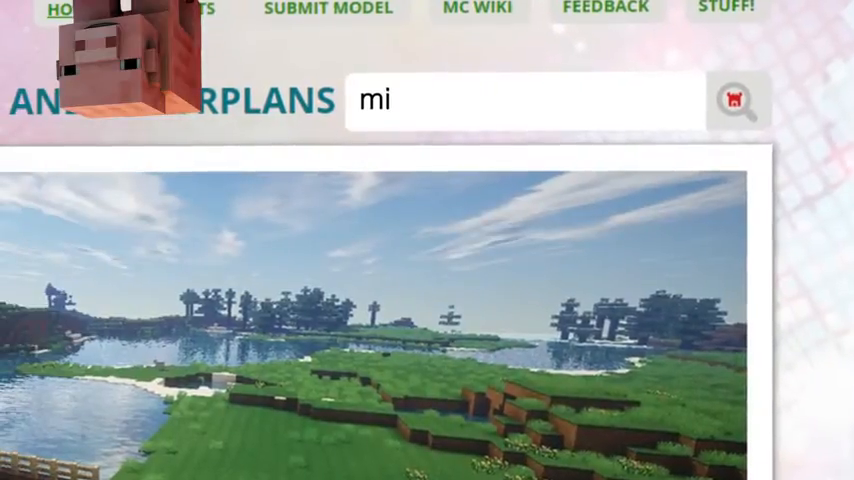
Step: Search the site's blueprints for 'minion' models
{"action": "type", "text": "nion"}
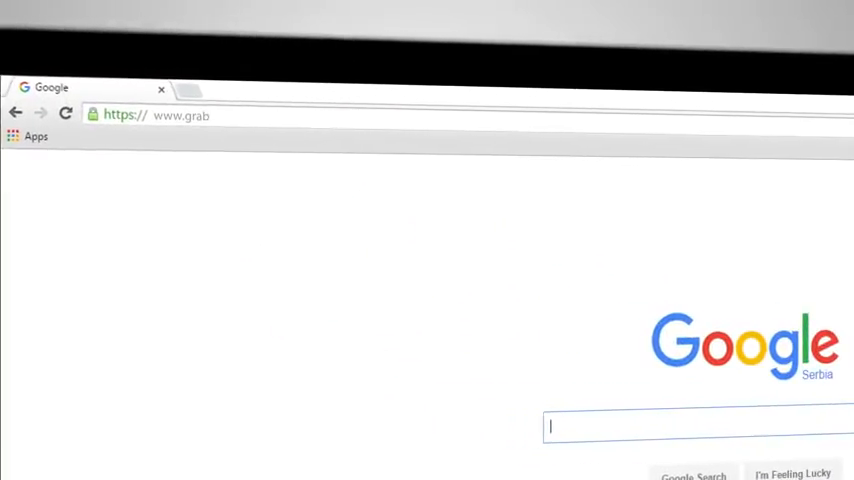
{"action": "type", "text": "craft.com"}
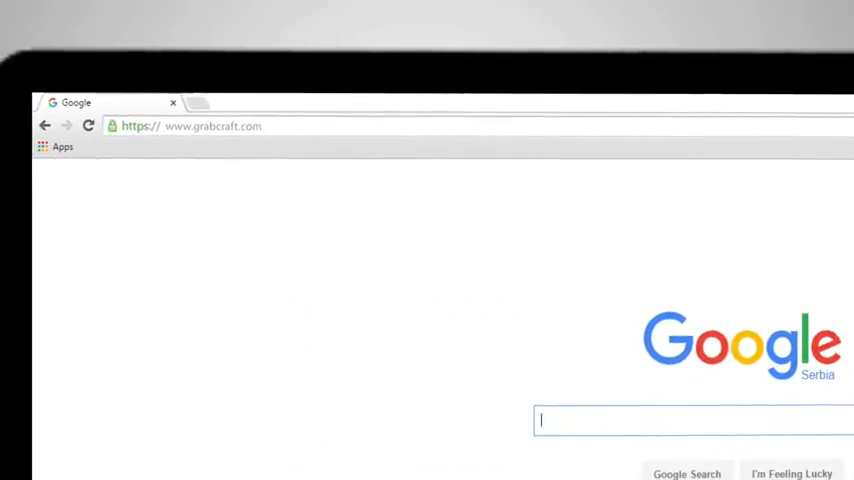